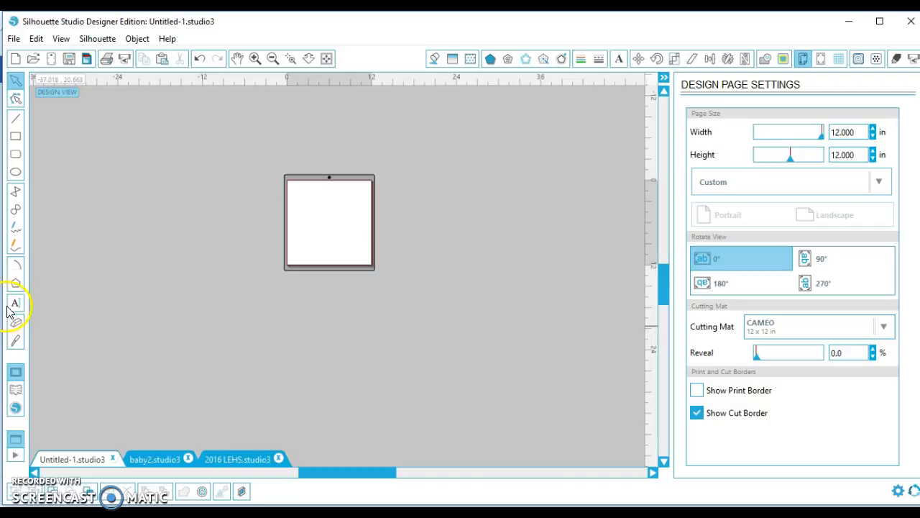
mouse_move(16, 304)
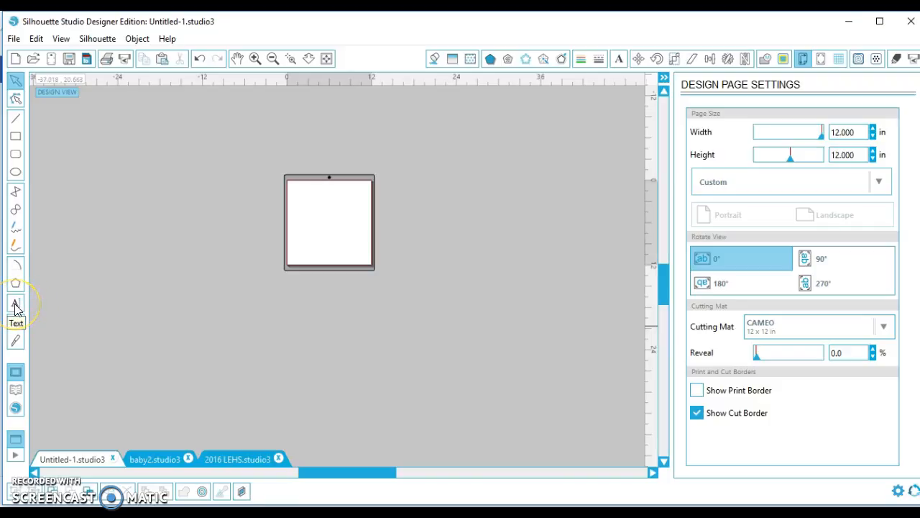
Start a text object with the Text tool beside the blank 12 by 12 inch page.
click(13, 305)
text(WELCOME)
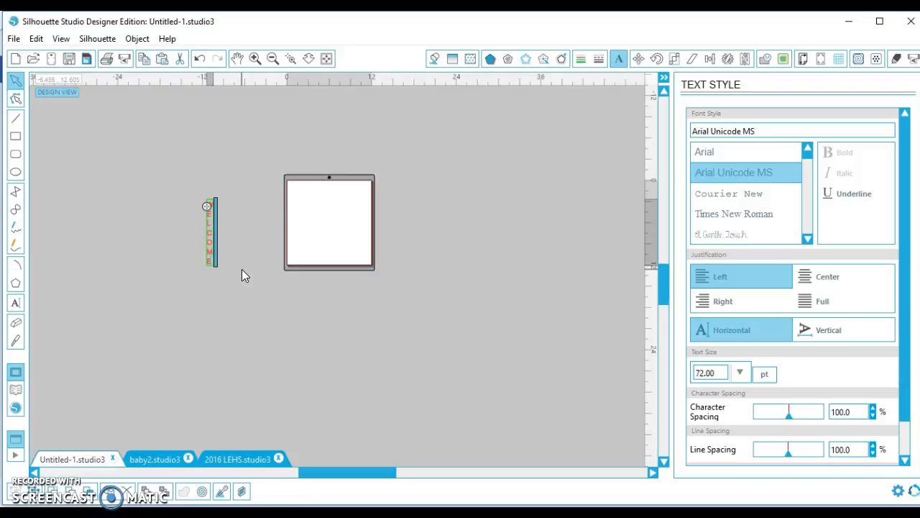
Center-justify the WELCOME letters and set the font to Times New Roman.
click(210, 230)
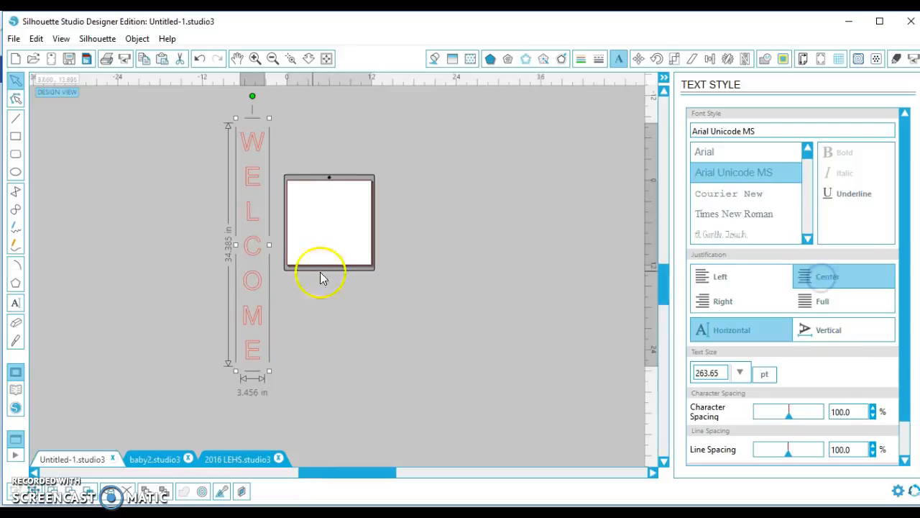
click(733, 212)
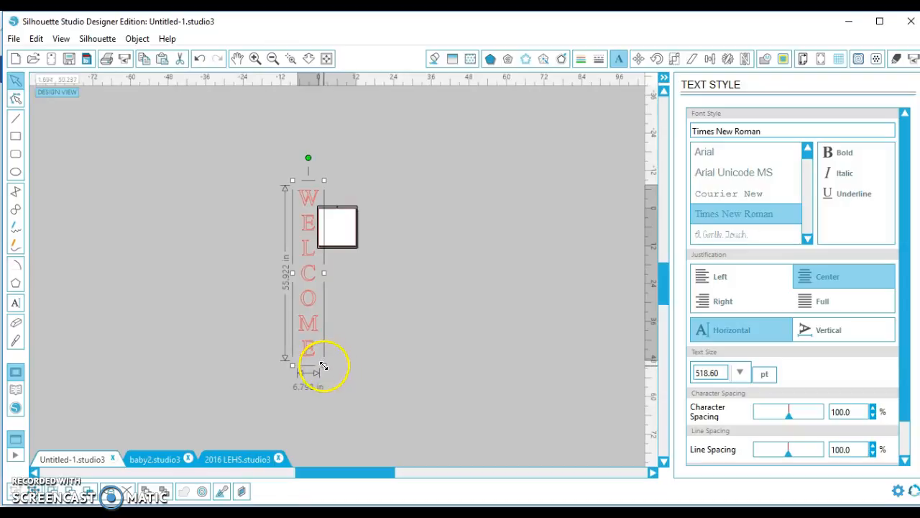
Stretch the WELCOME text to about 70 inches tall (roughly 650 pt).
drag(324, 365, 329, 420)
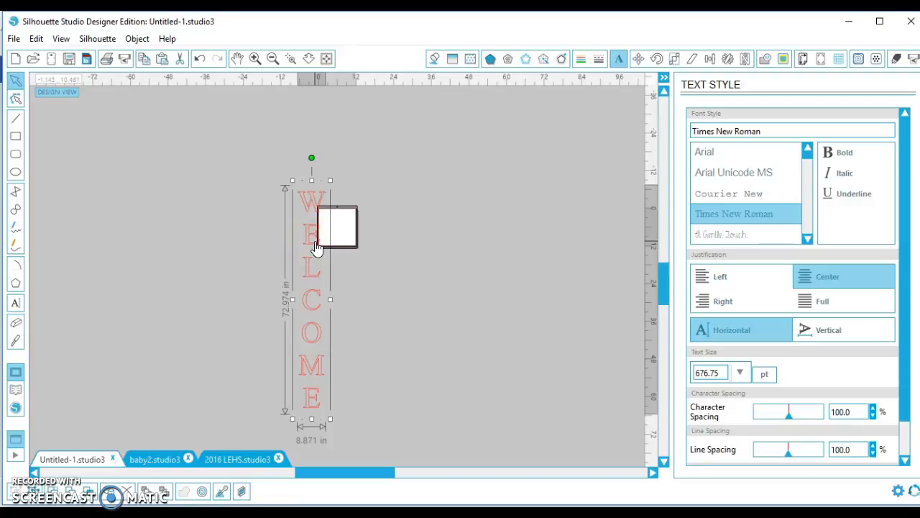
mouse_move(339, 266)
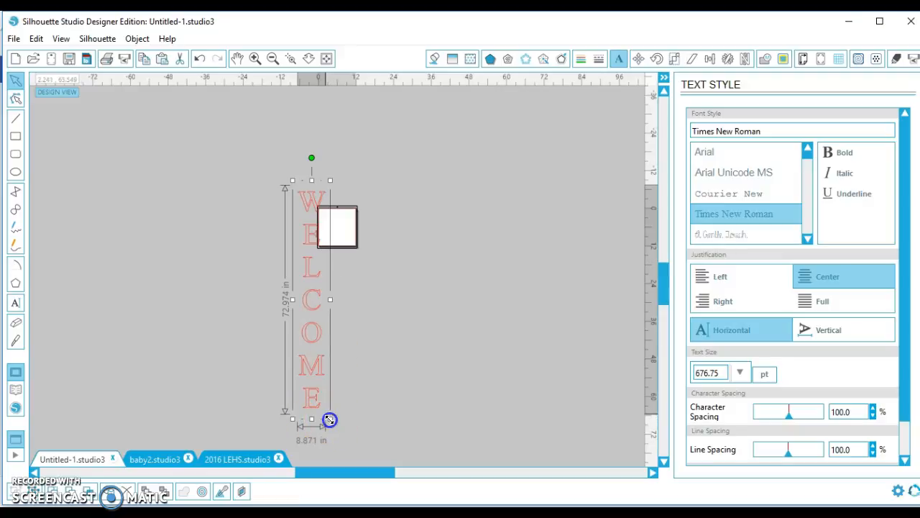
drag(329, 420, 322, 414)
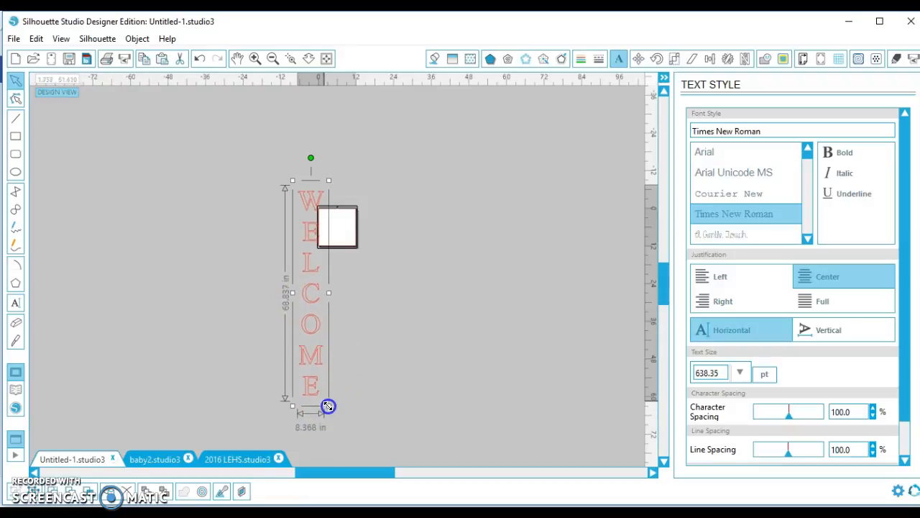
drag(328, 405, 328, 411)
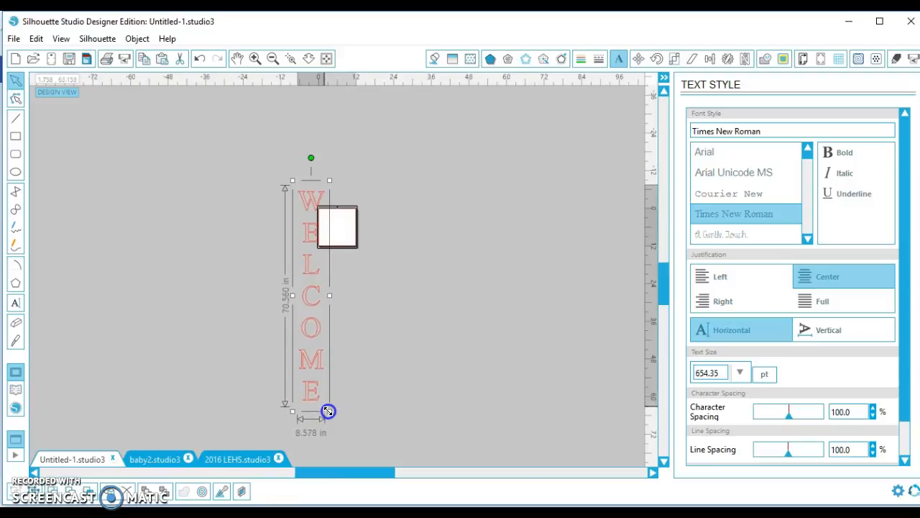
drag(328, 412, 328, 409)
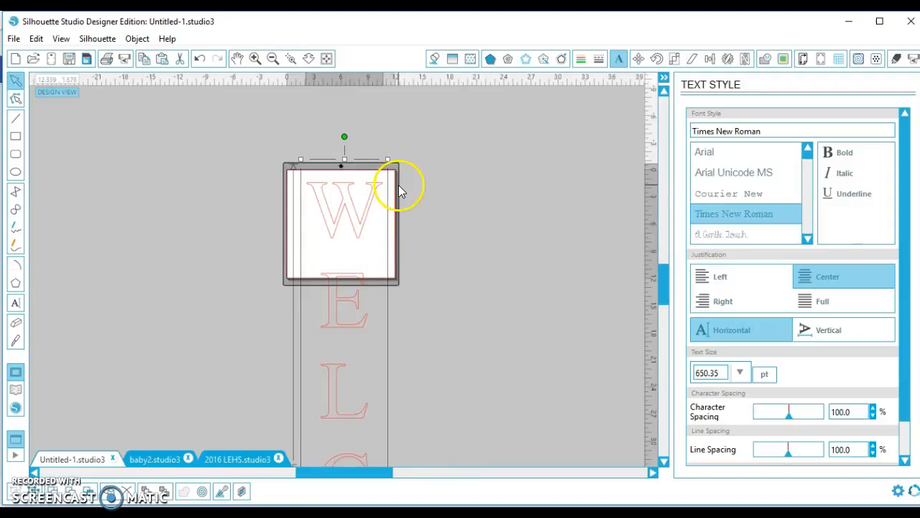
mouse_move(803, 58)
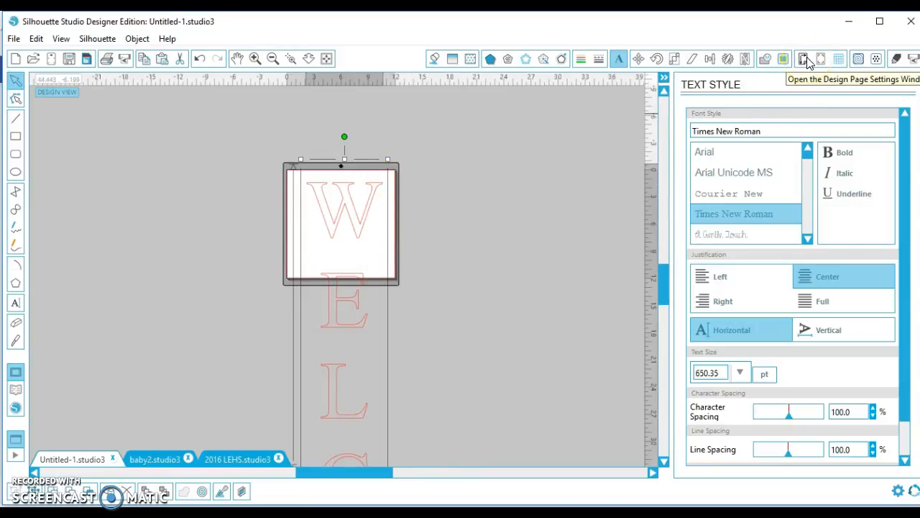
Set the page height to 72 inches and the cutting mat to None.
click(802, 59)
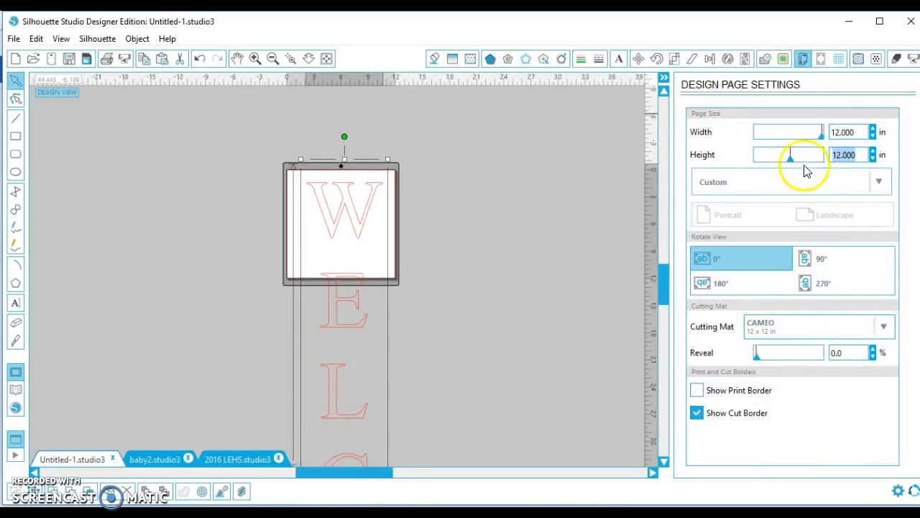
text(72.000)
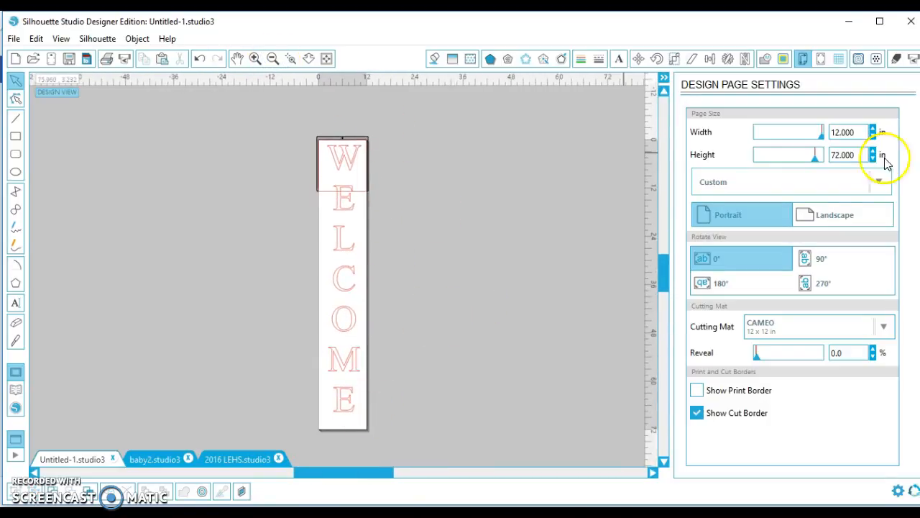
click(880, 325)
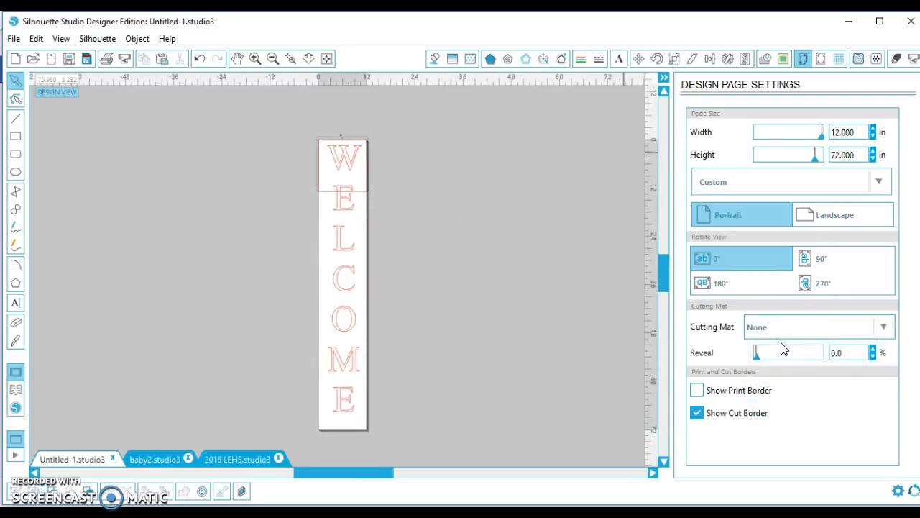
click(698, 413)
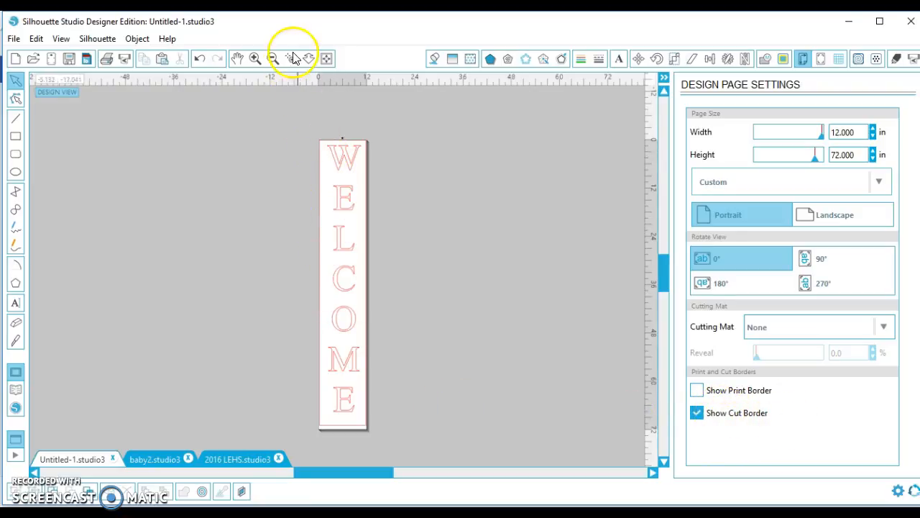
click(253, 57)
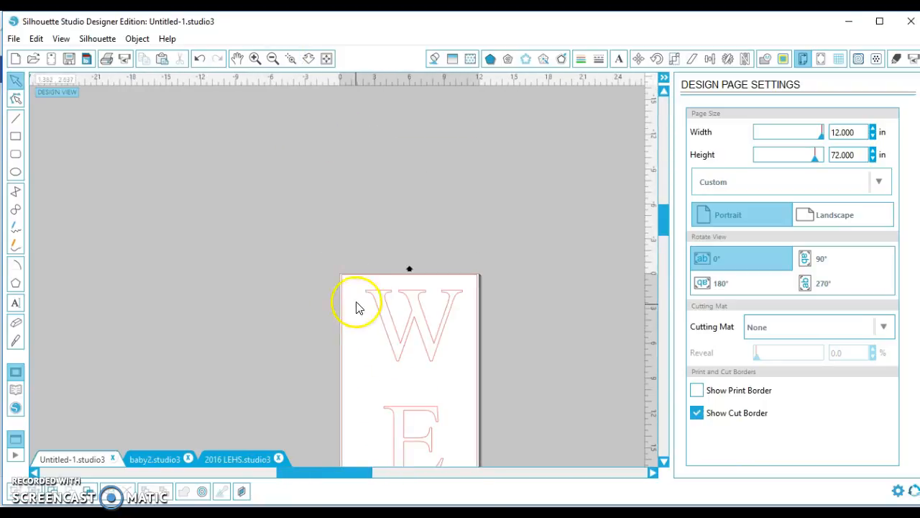
mouse_move(480, 343)
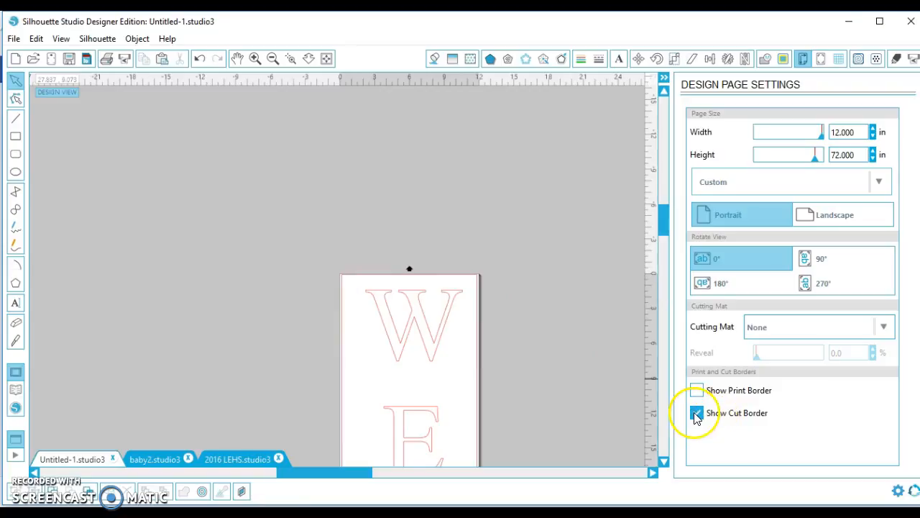
click(697, 413)
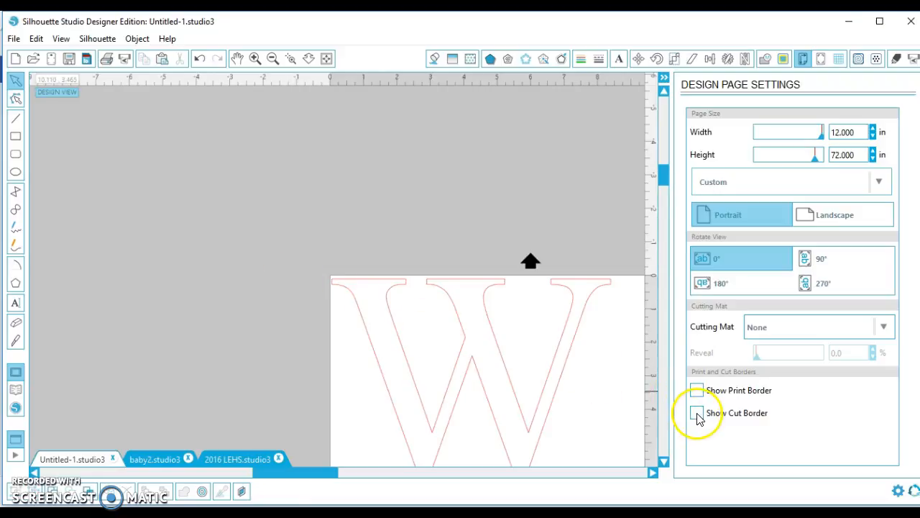
click(694, 413)
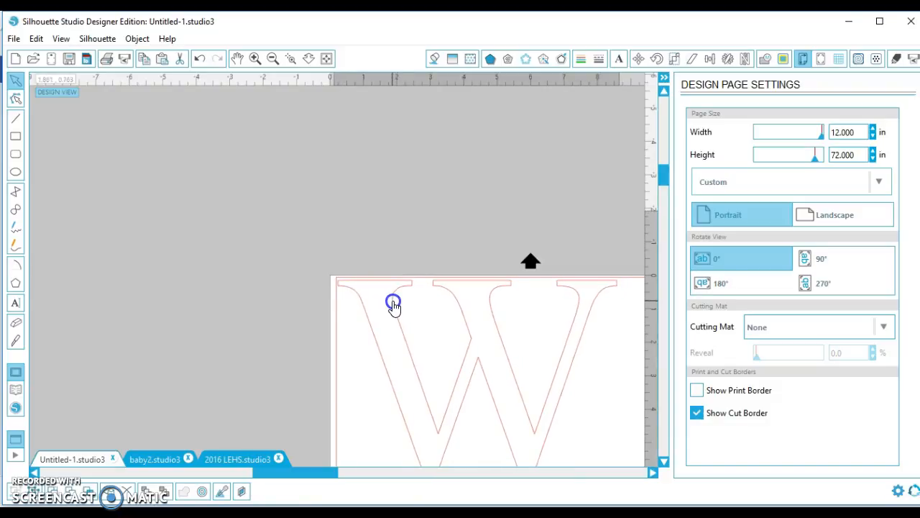
click(391, 303)
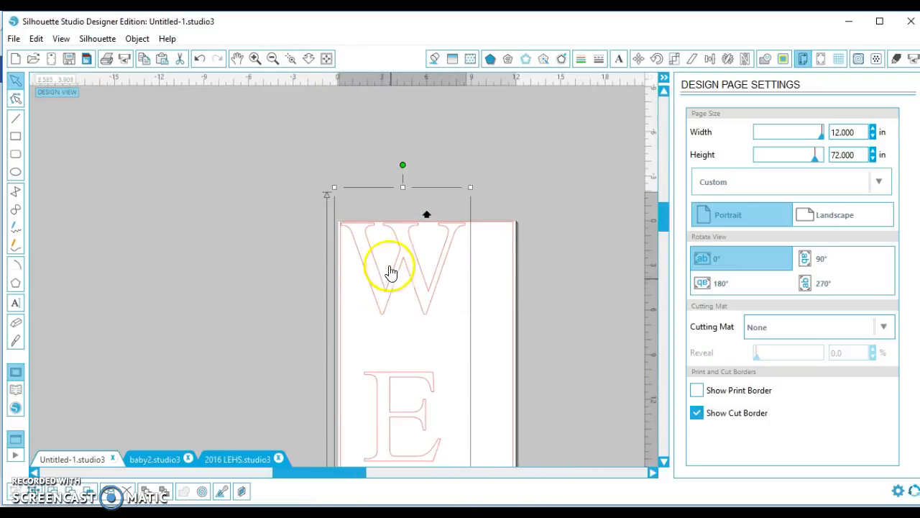
click(268, 58)
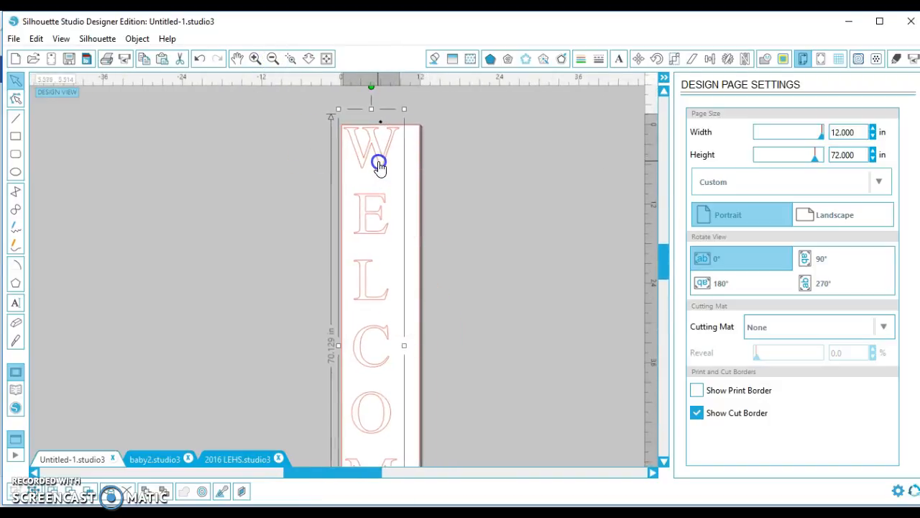
Choose Vinyl as material type with ratchet blade, speed 5 and thickness 10.
click(906, 55)
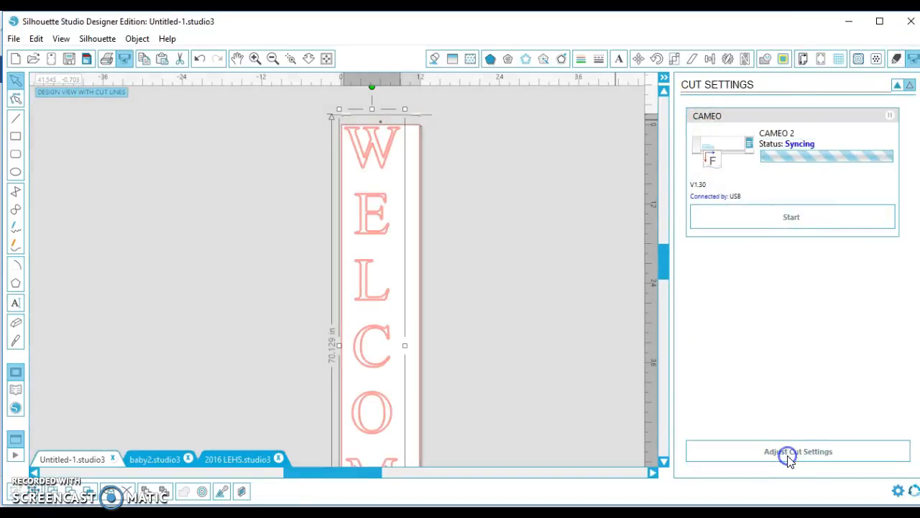
click(796, 451)
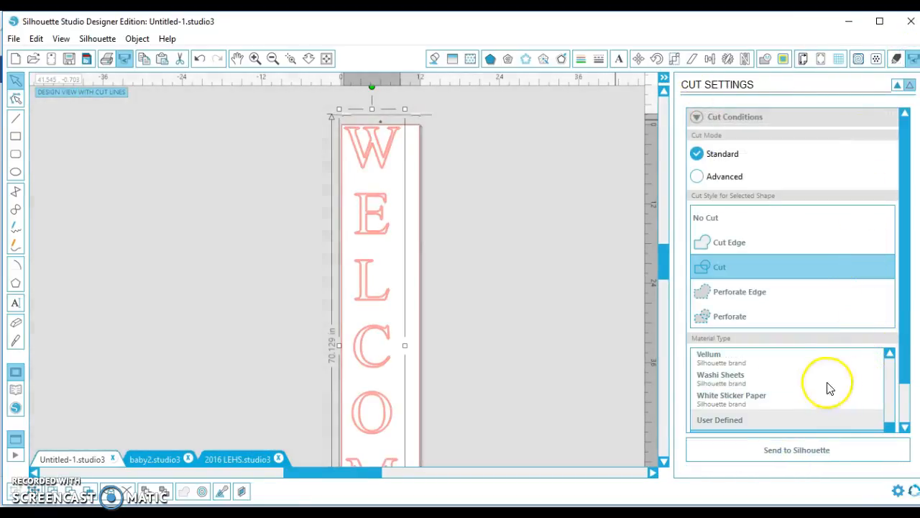
scroll(down, 3)
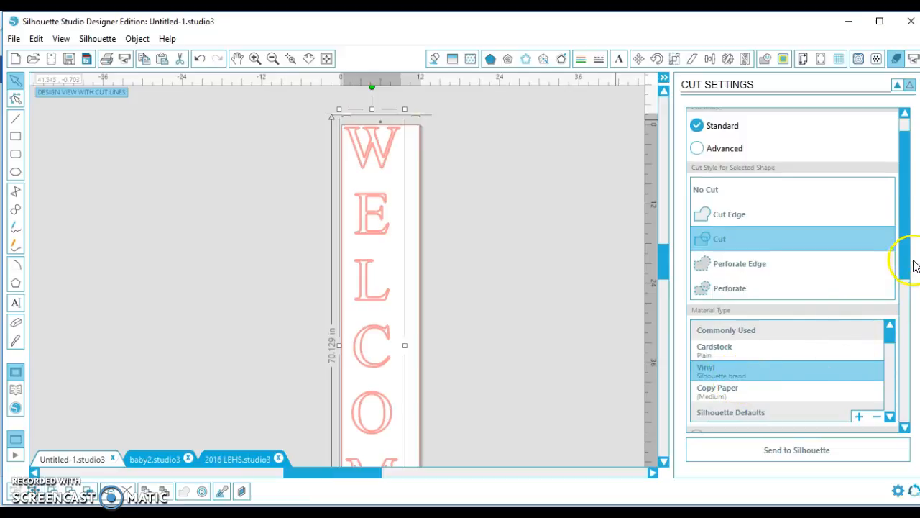
scroll(down, 3)
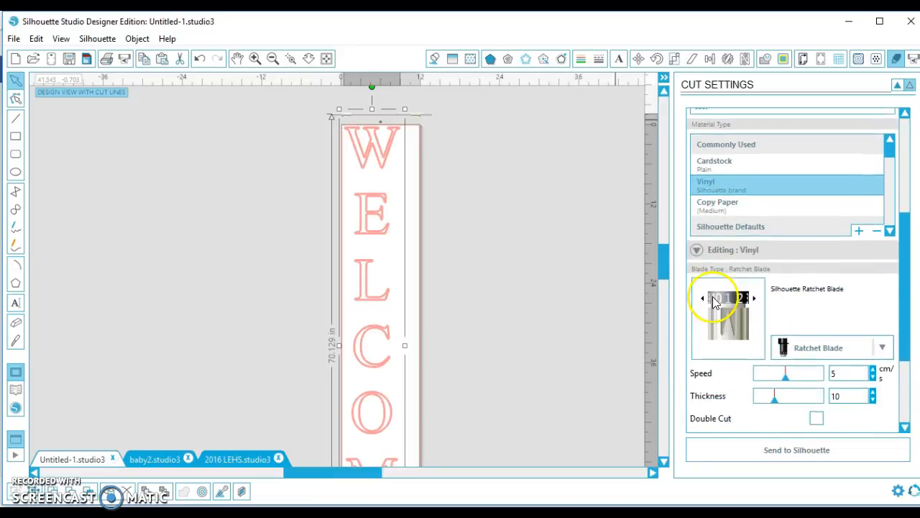
click(840, 397)
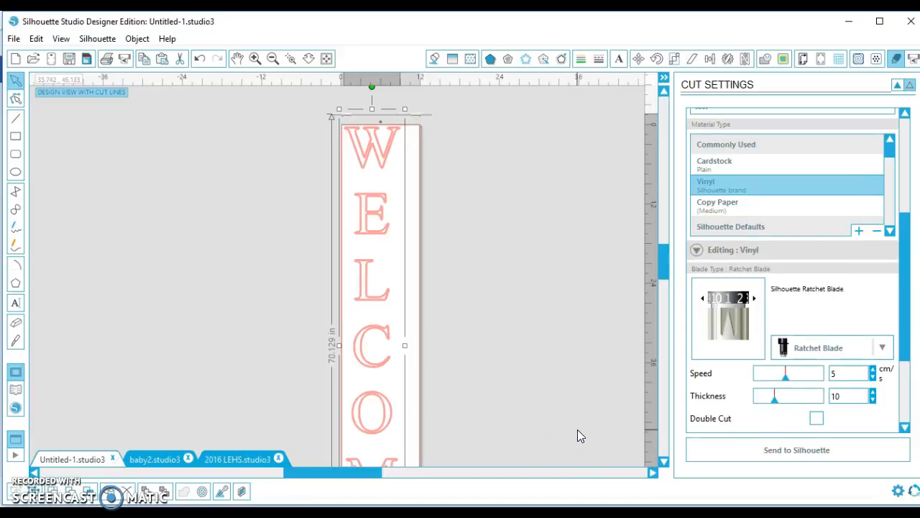
mouse_move(480, 305)
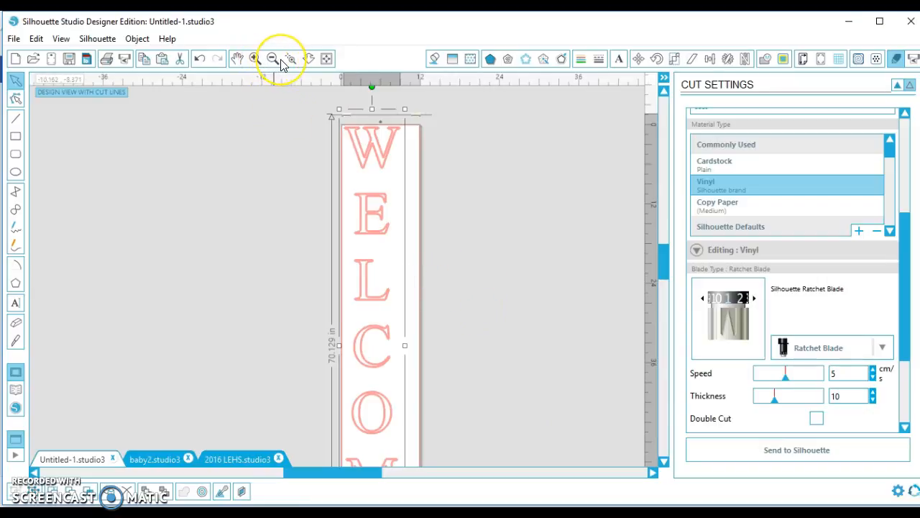
mouse_move(273, 61)
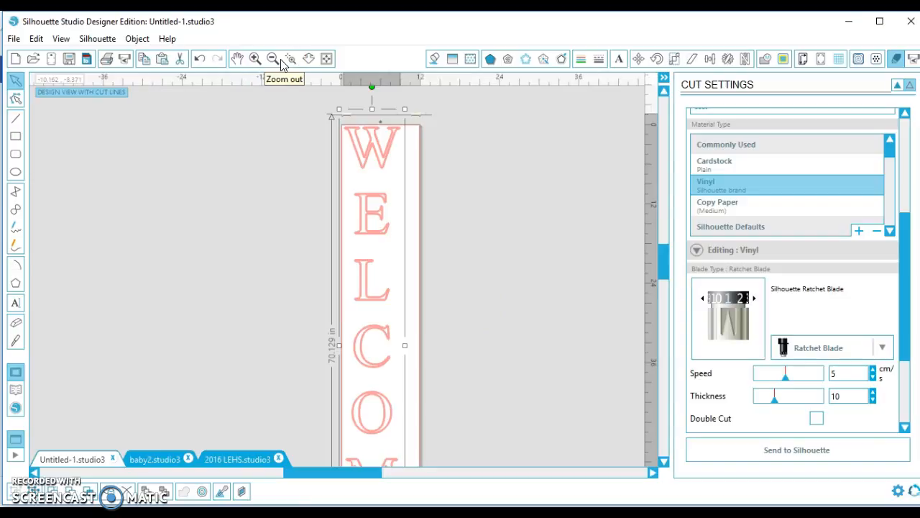